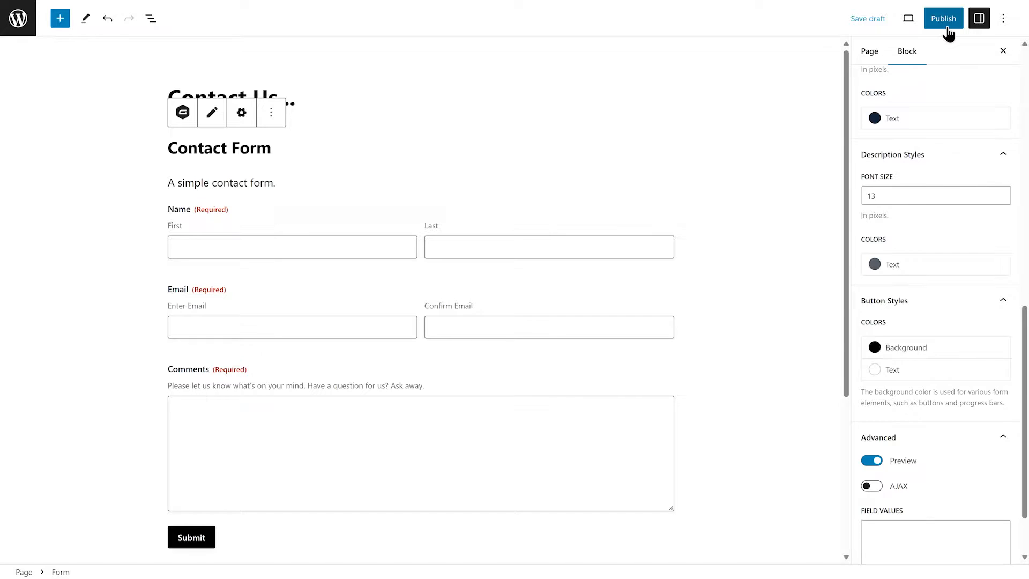
Publish the Contact Us page containing the Contact Form and confirm in the pre-publish panel.
left_click(941, 17)
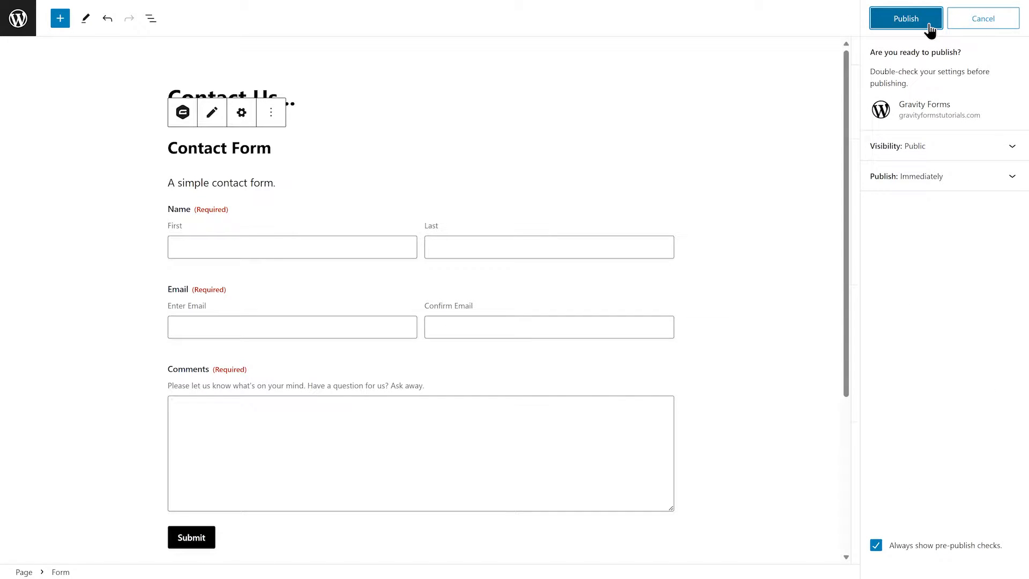
left_click(906, 17)
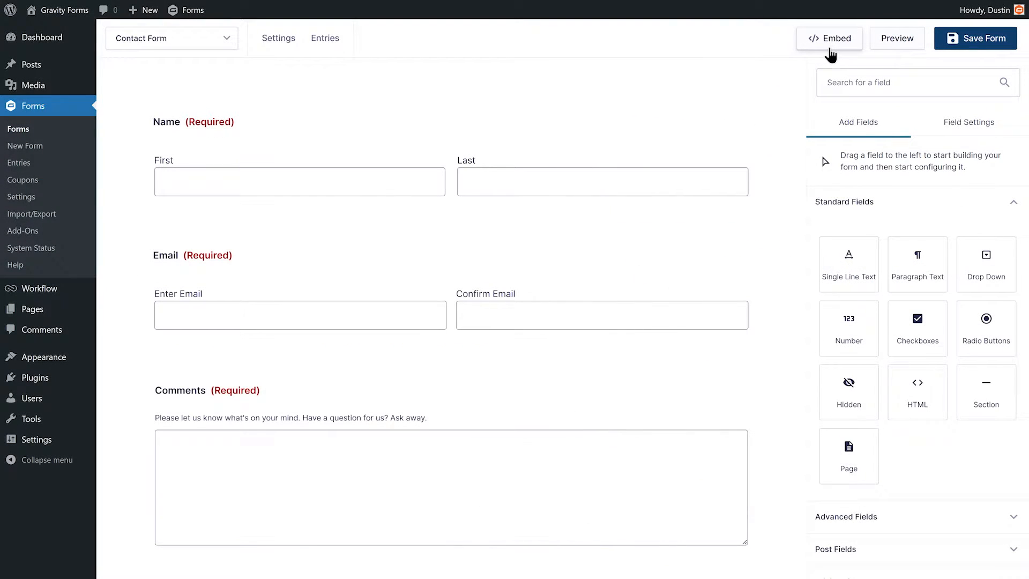
Use the Embed flyout to insert the Contact Form into Example Page and open it in the editor.
left_click(829, 39)
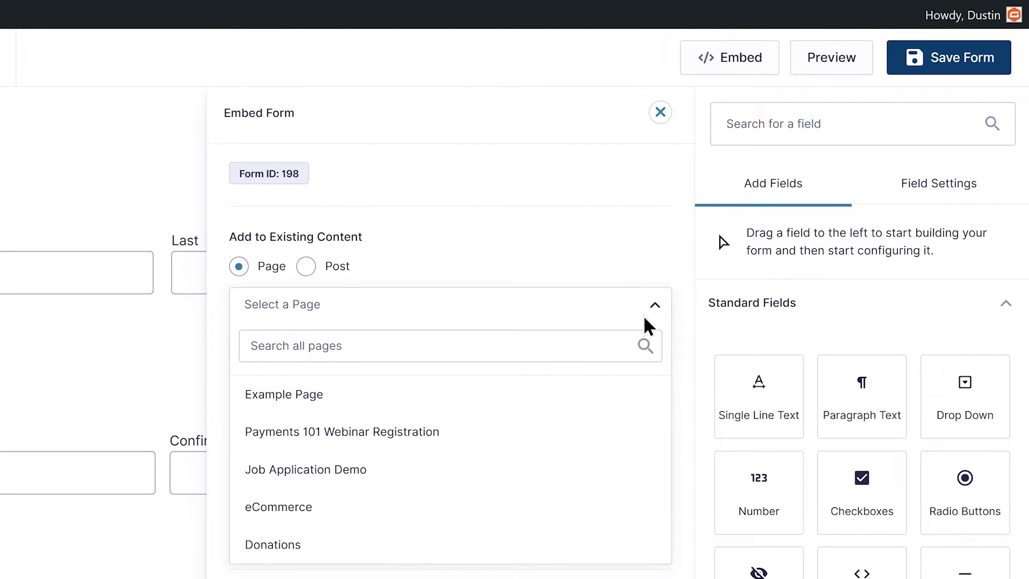
left_click(284, 394)
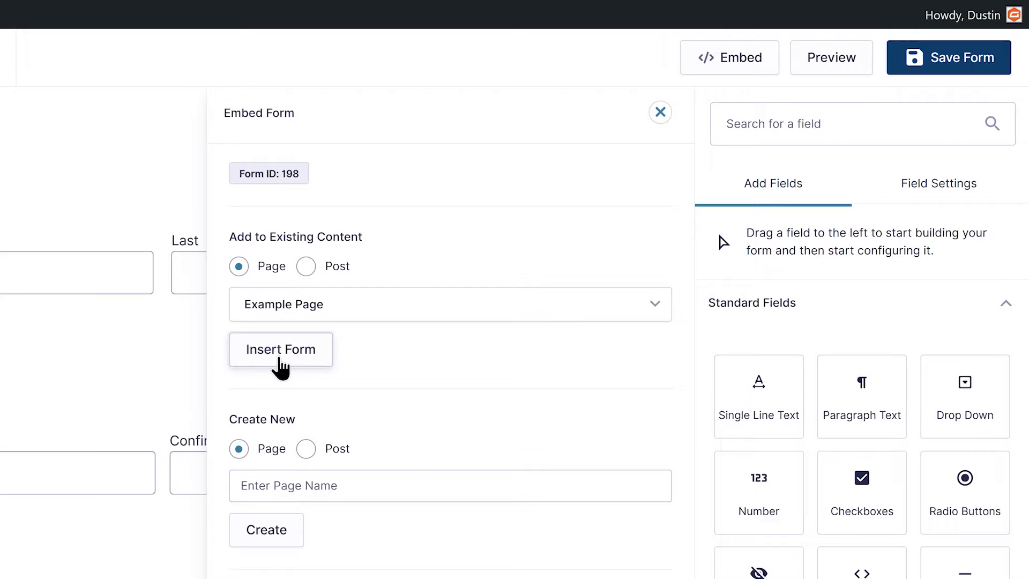
left_click(281, 349)
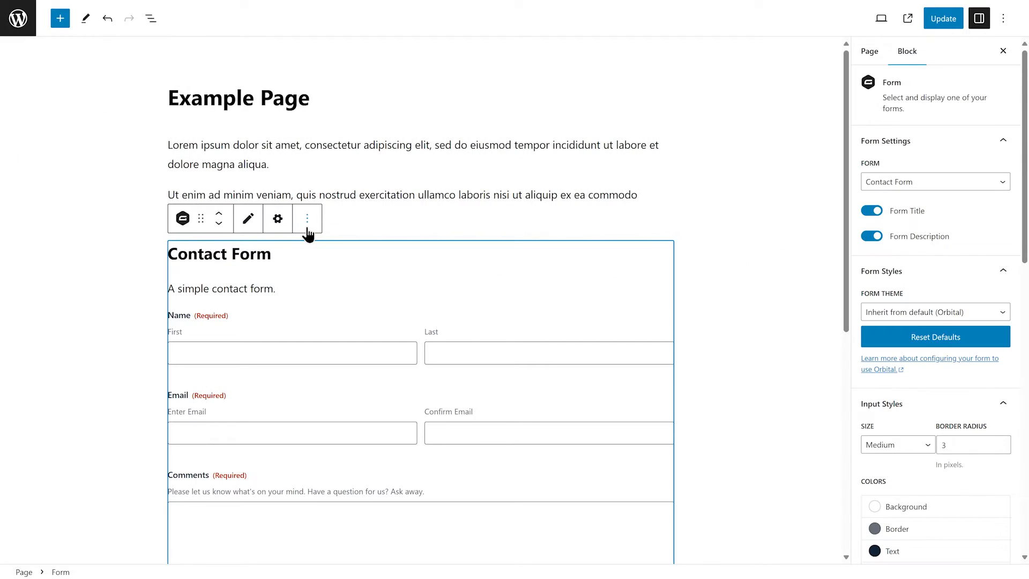
left_click(869, 50)
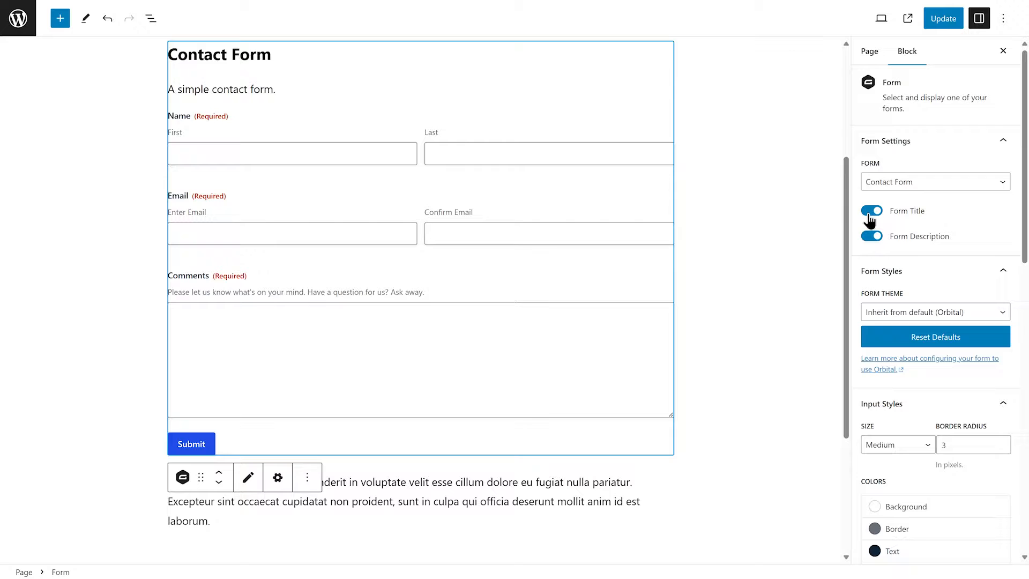
left_click(871, 210)
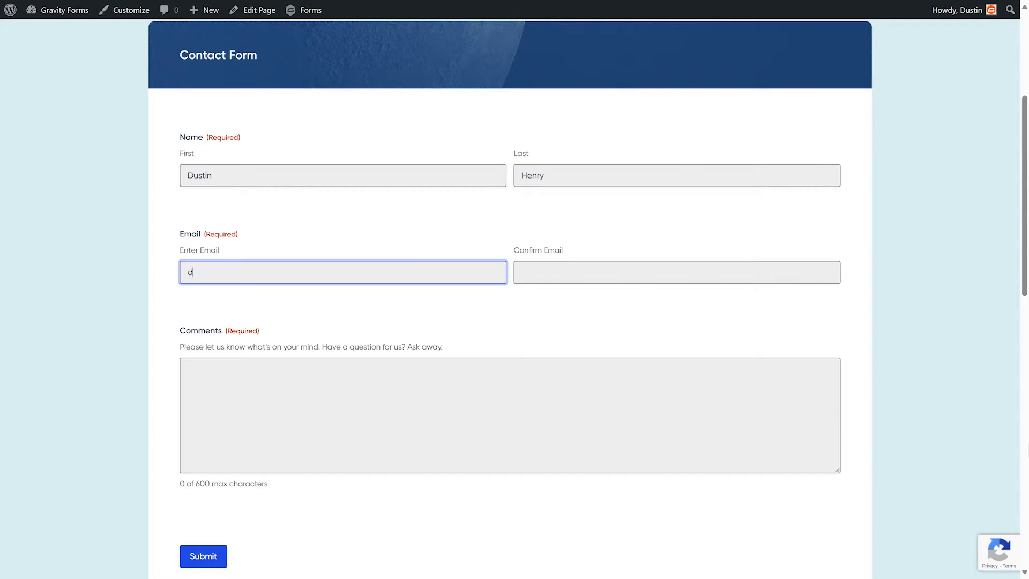
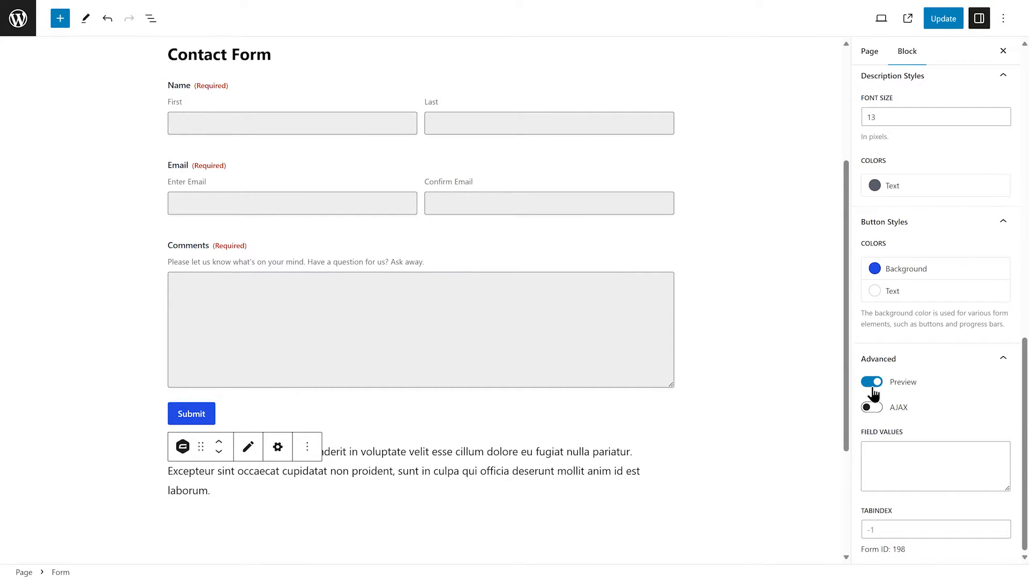
Leave the form Preview on with AJAX submission off under Advanced, then update Example Page.
left_click(871, 382)
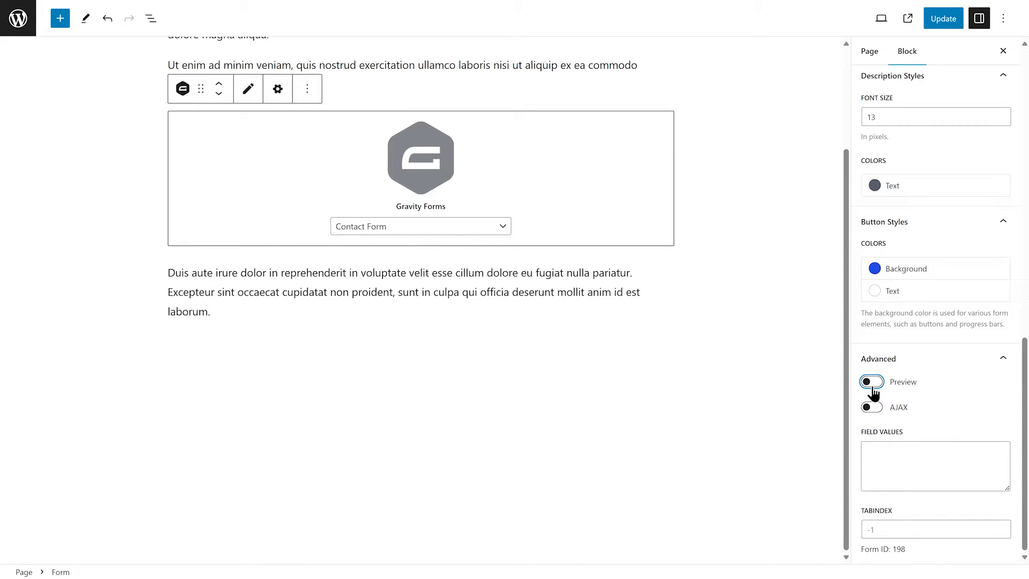
left_click(870, 382)
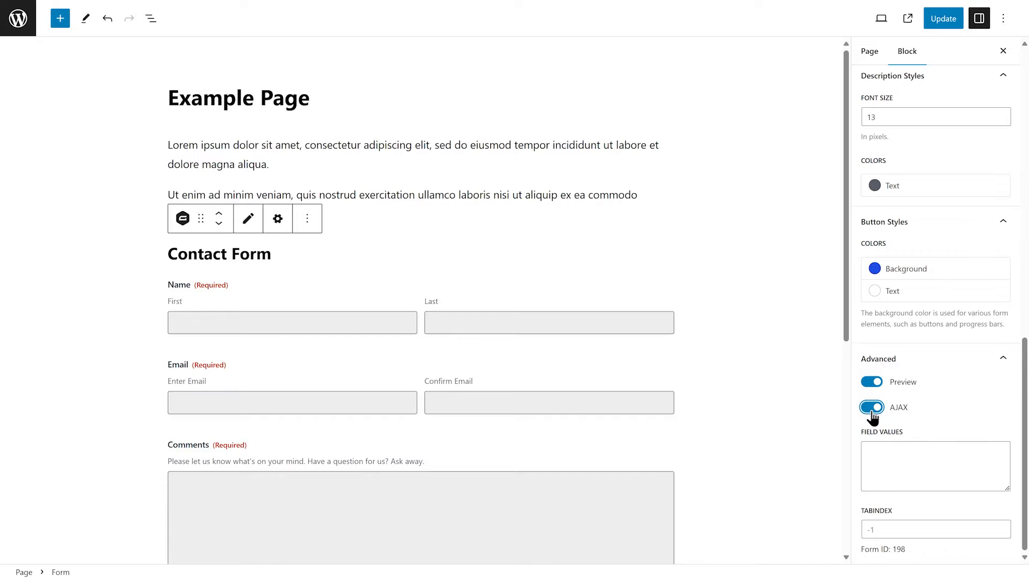
left_click(871, 408)
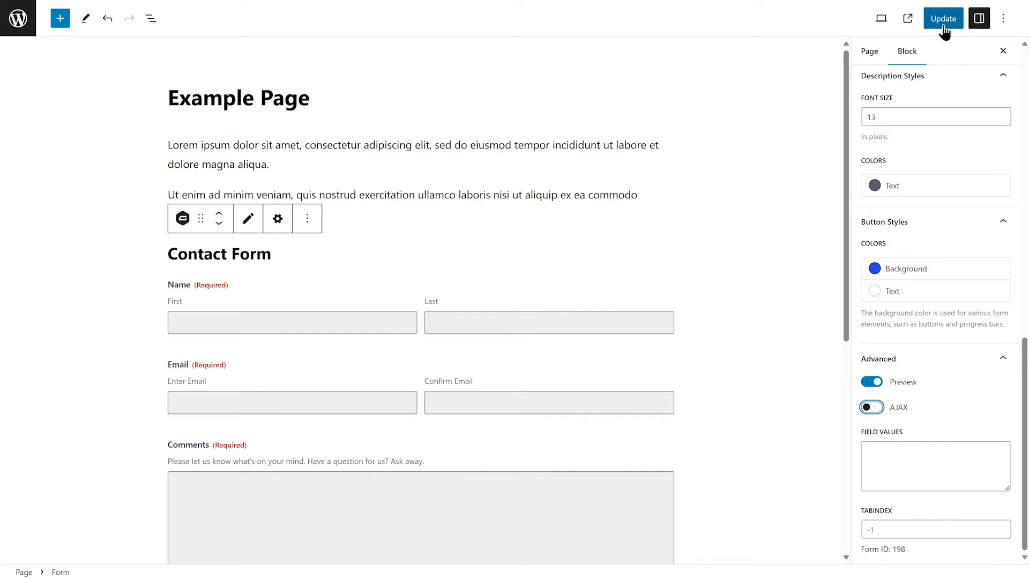
left_click(944, 17)
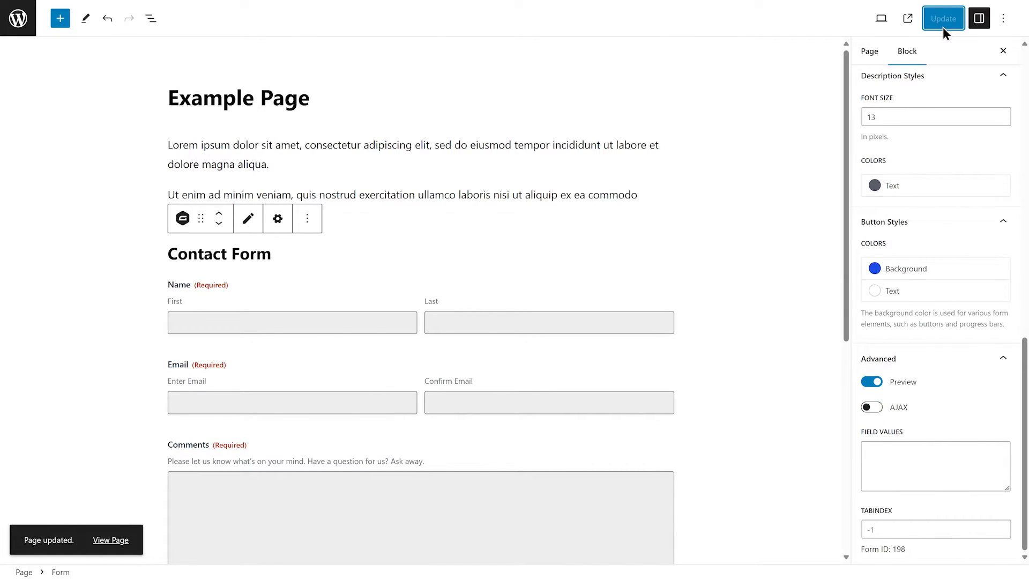
left_click(110, 539)
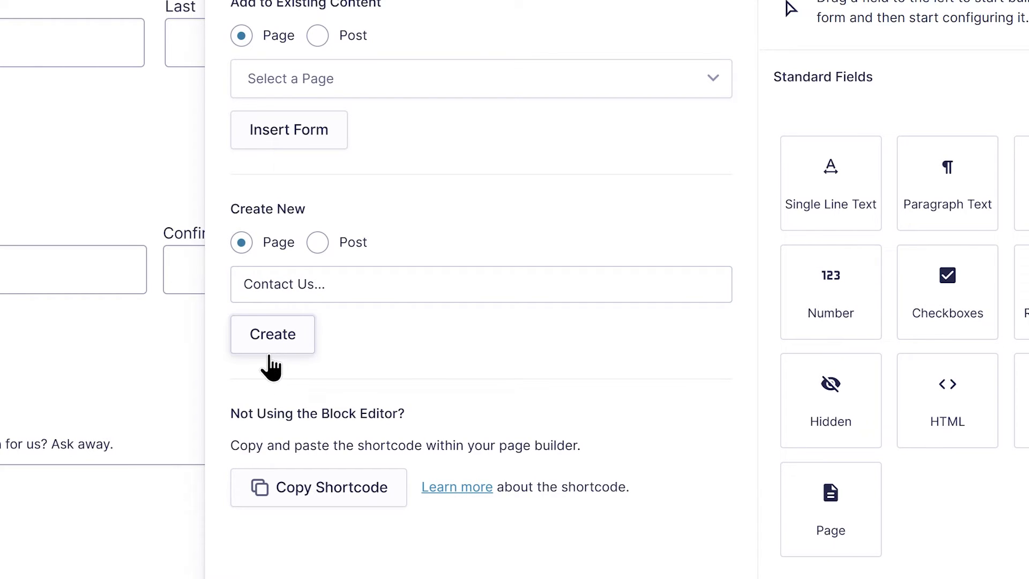
Create the new Contact Us... page from the Embed flyout's Create New option with the form embedded.
left_click(272, 335)
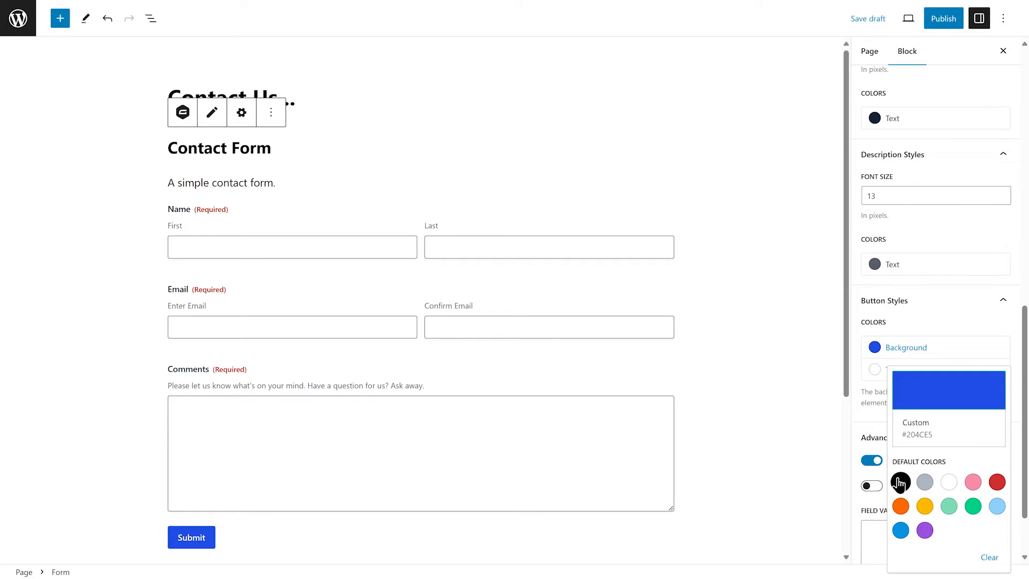
Give the submit button a black background and publish the Contact Us page.
left_click(900, 482)
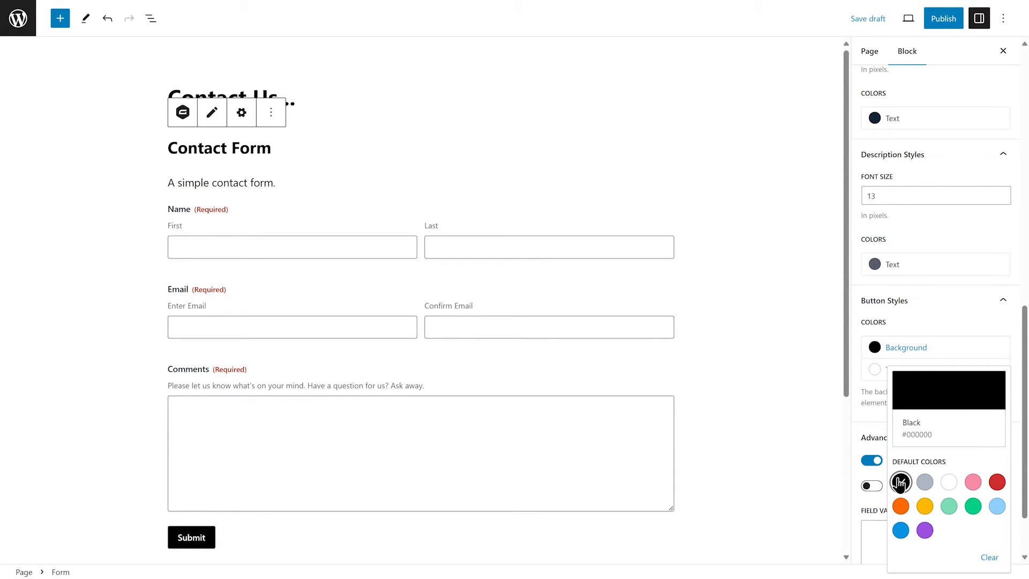
left_click(942, 17)
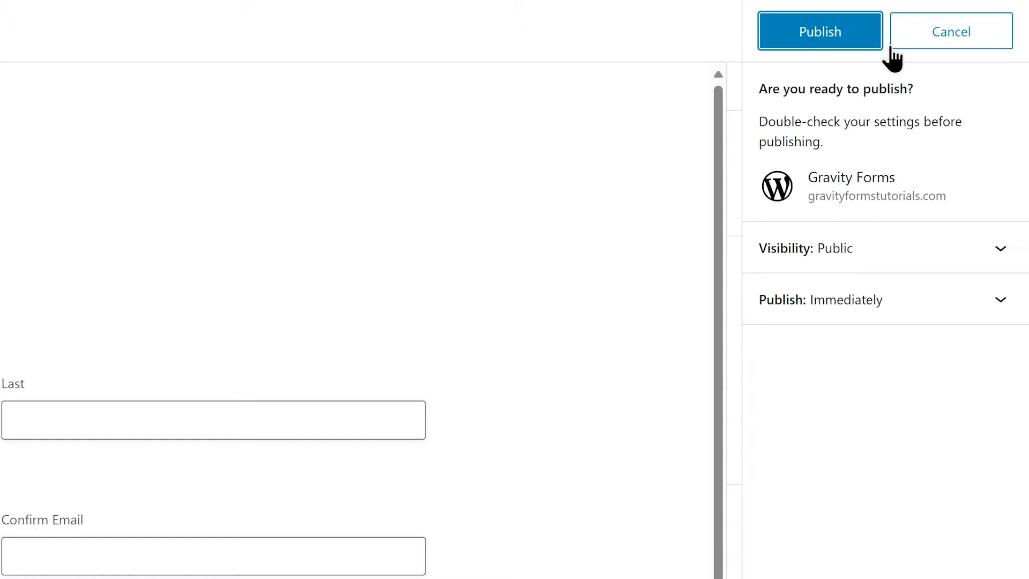
left_click(821, 30)
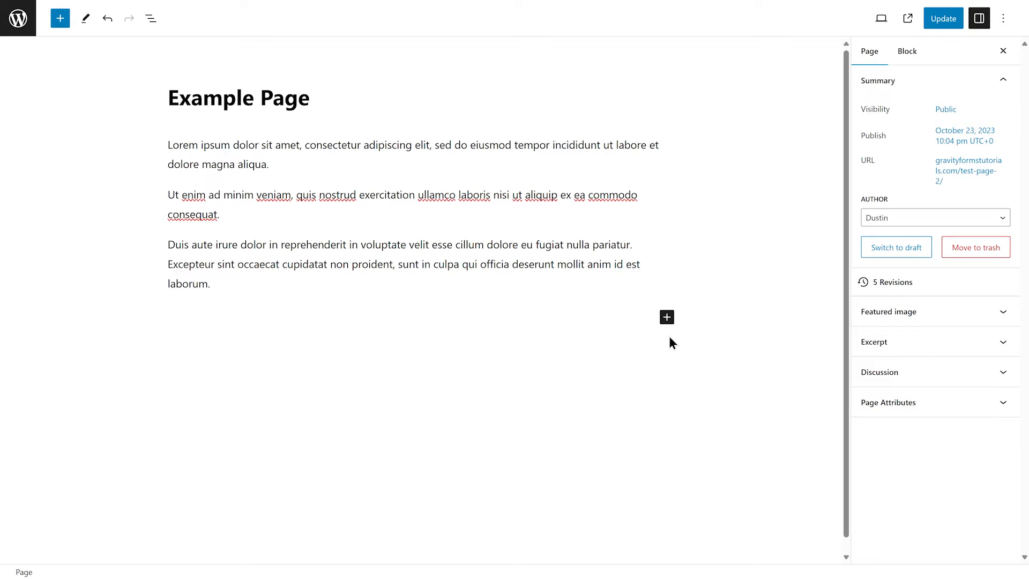
mouse_move(666, 342)
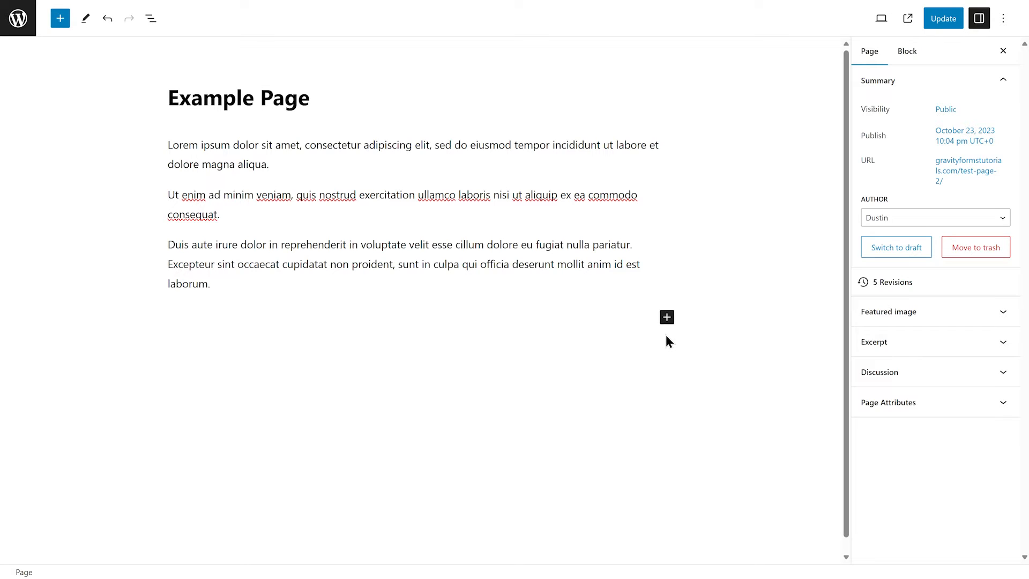
Insert the Gravity Forms Form block below the page text via the 'Gra' search and update the page.
left_click(667, 316)
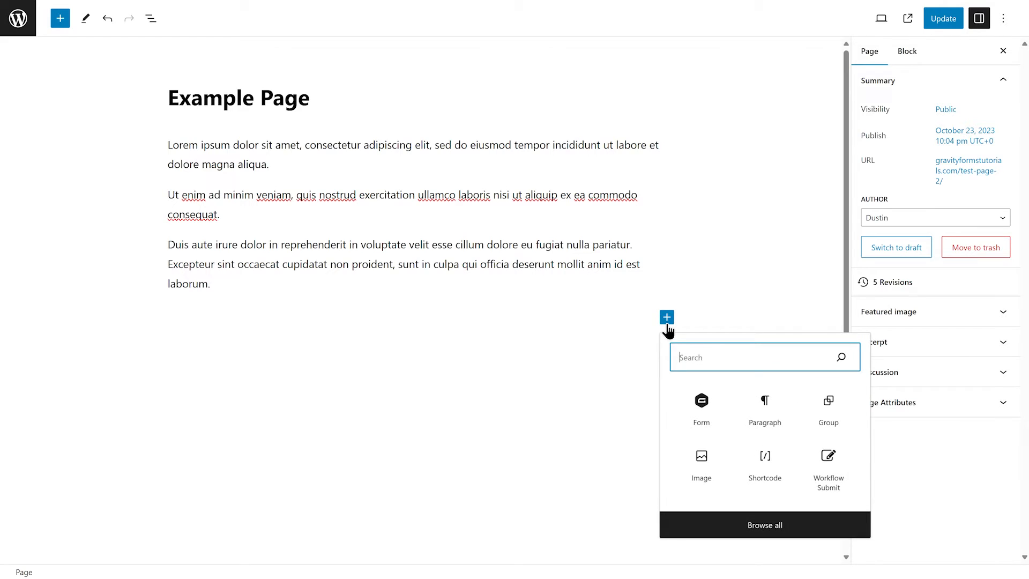
type("Gravity")
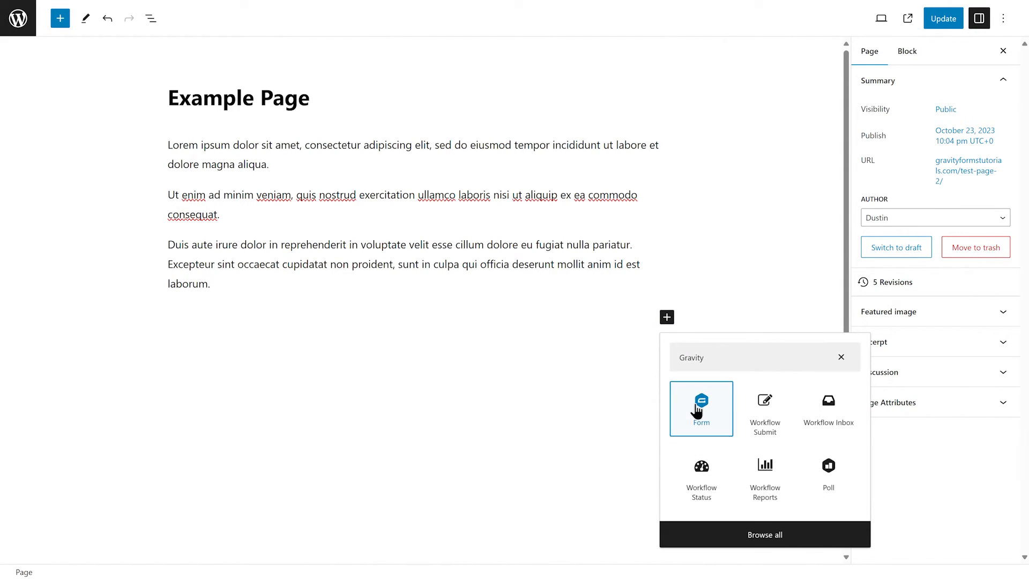
left_click(701, 408)
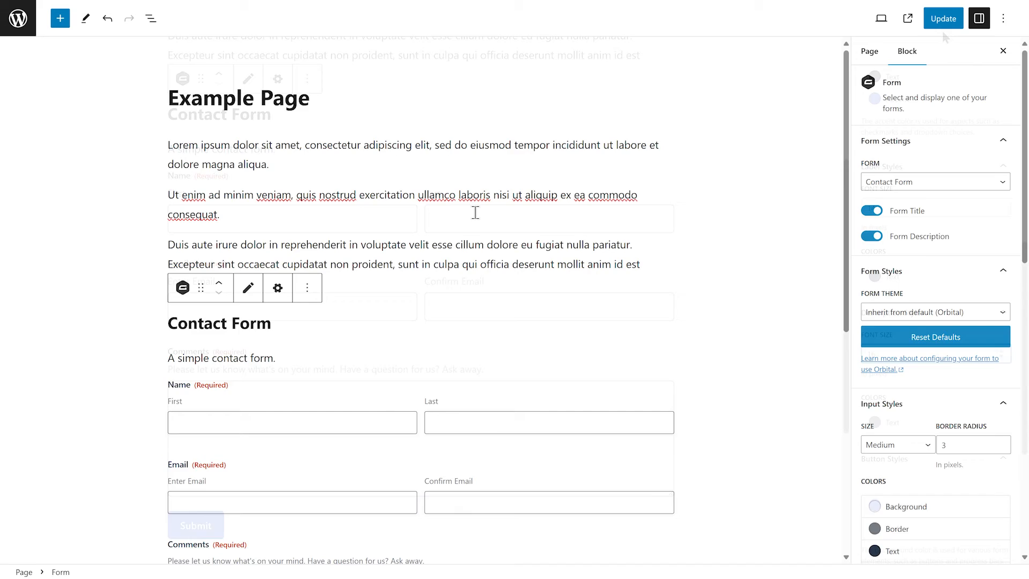
left_click(943, 18)
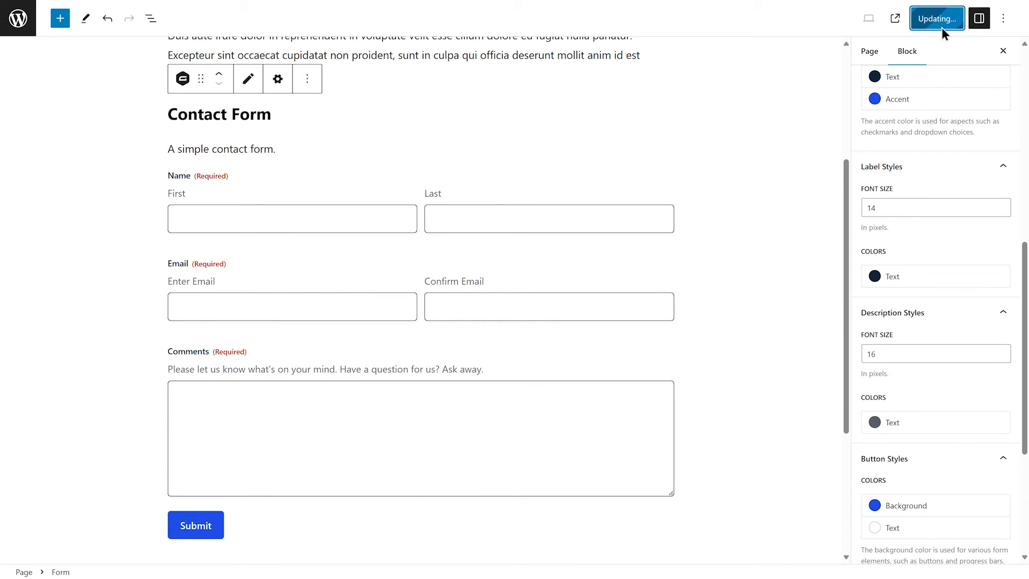